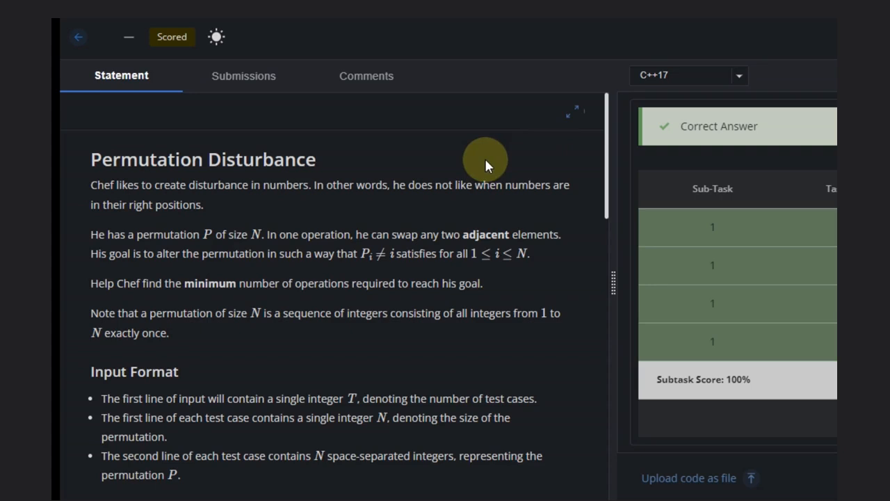
mouse_move(219, 234)
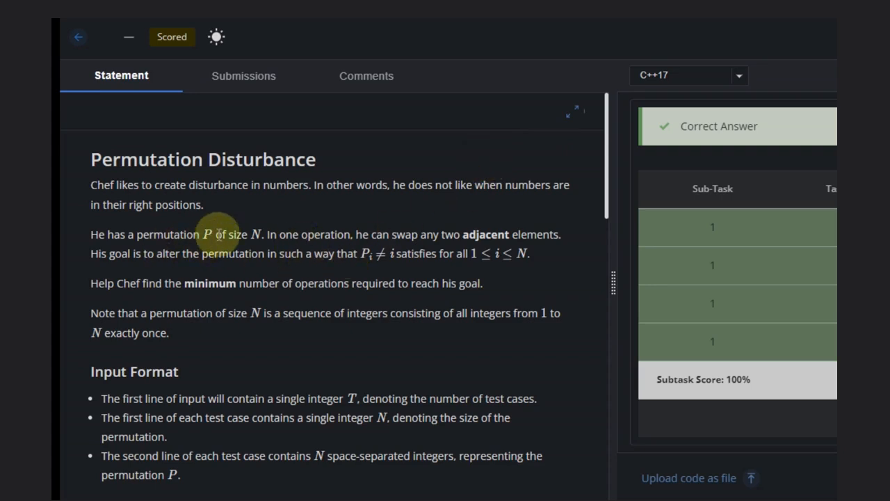
mouse_move(323, 222)
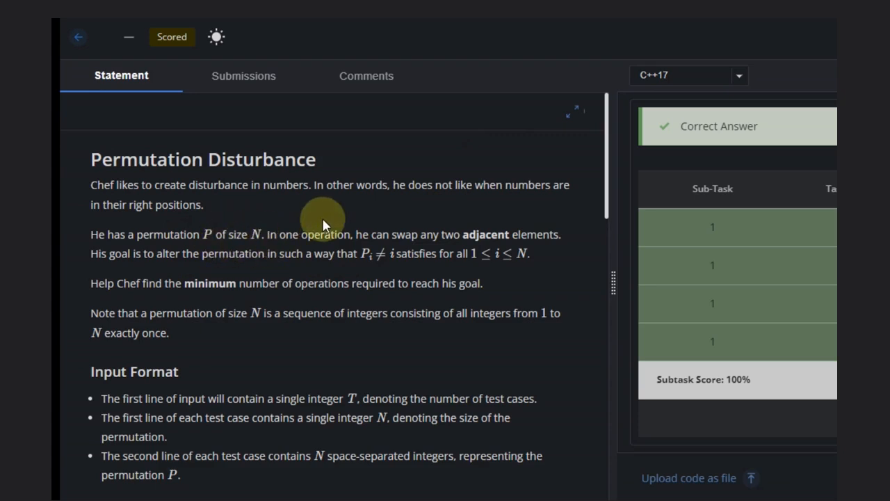
mouse_move(367, 250)
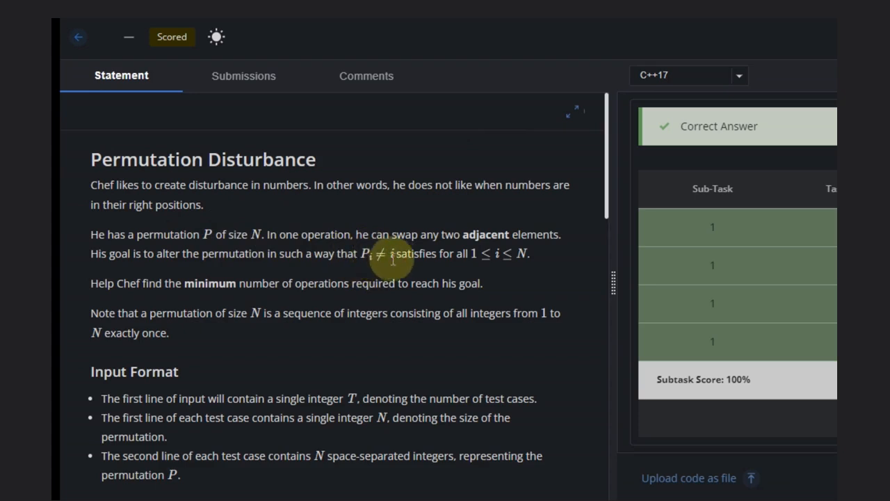
mouse_move(313, 272)
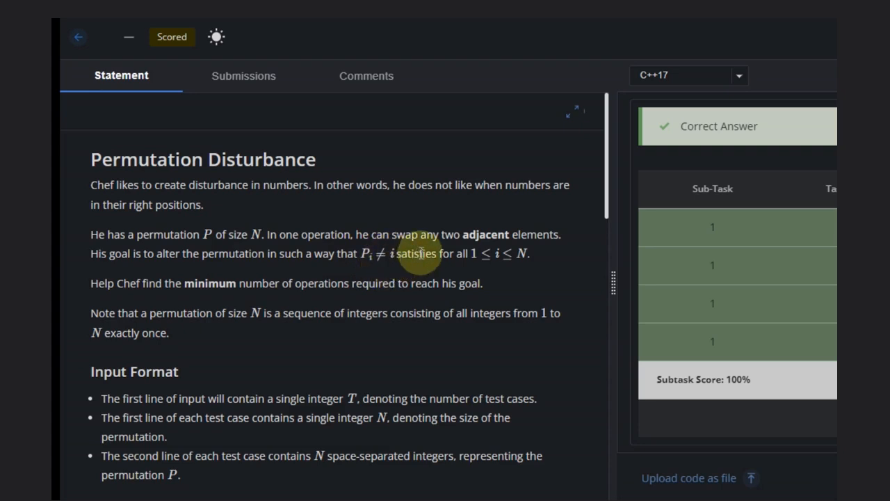
mouse_move(362, 283)
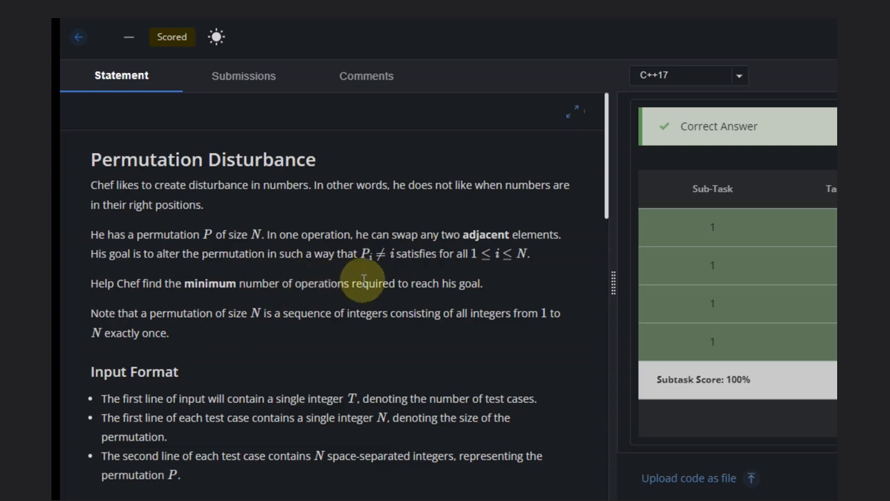
- Underline the 3 1 2 sample input and mark positions 1 2 3 over it
scroll("down", 3)
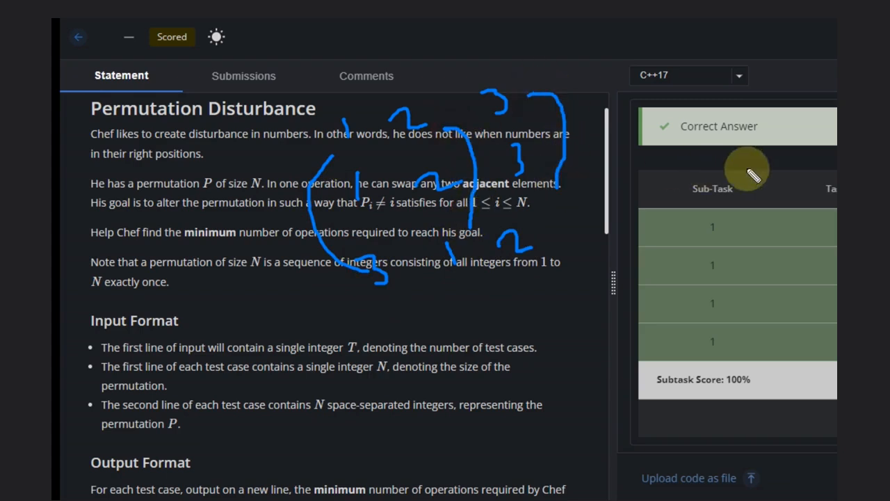
mouse_move(226, 185)
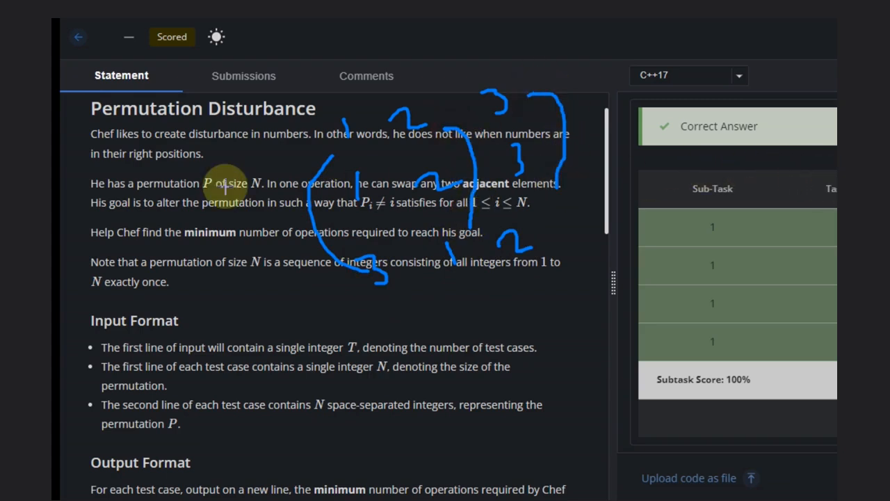
mouse_move(632, 355)
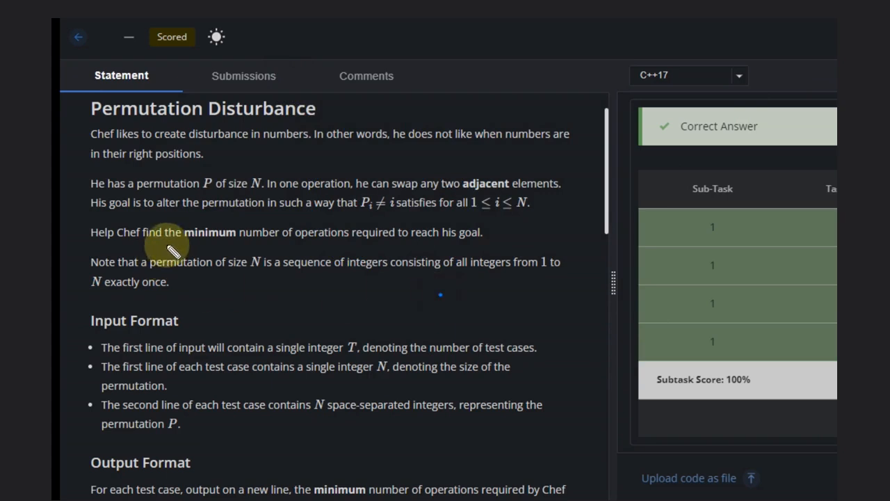
left_click_drag(164, 245, 265, 247)
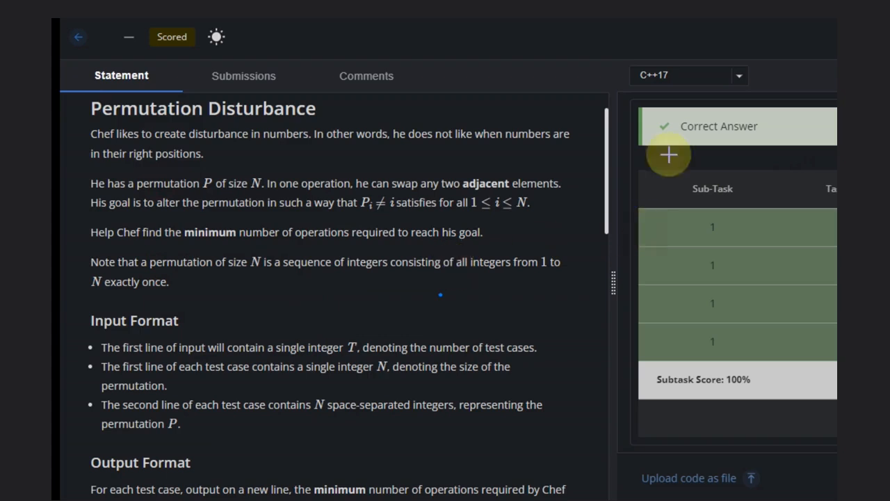
mouse_move(521, 246)
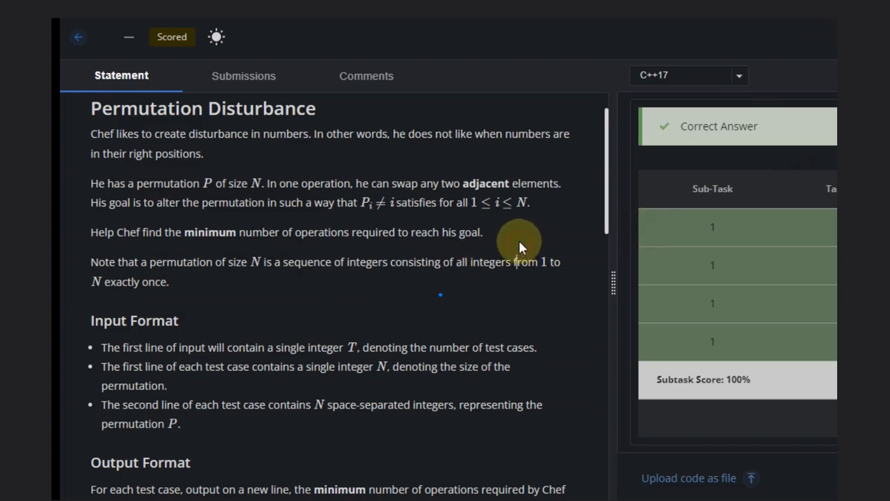
scroll("down", 3)
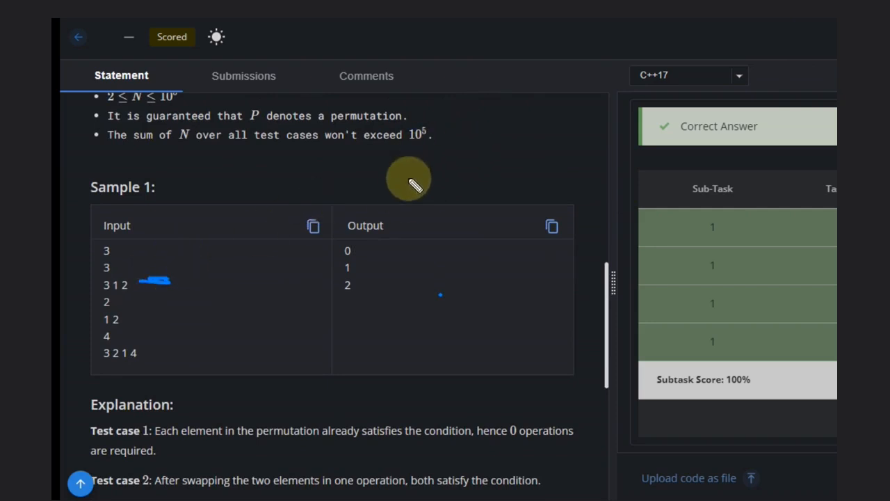
mouse_move(282, 189)
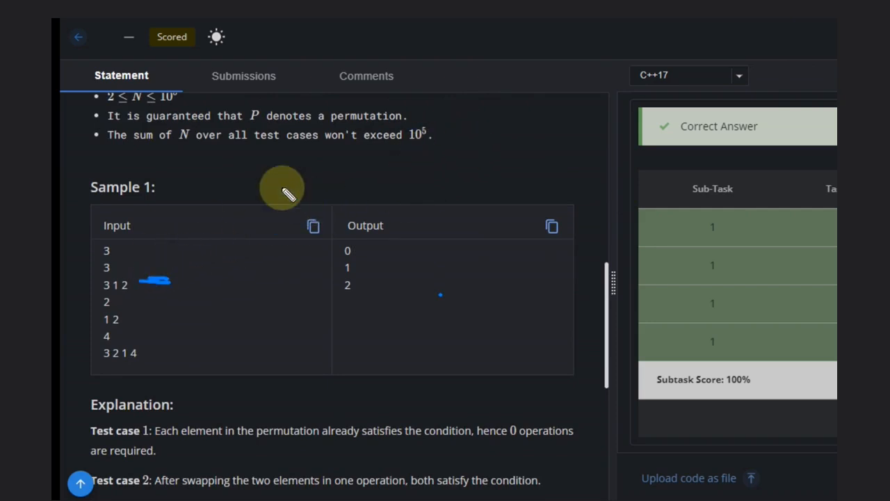
mouse_move(313, 191)
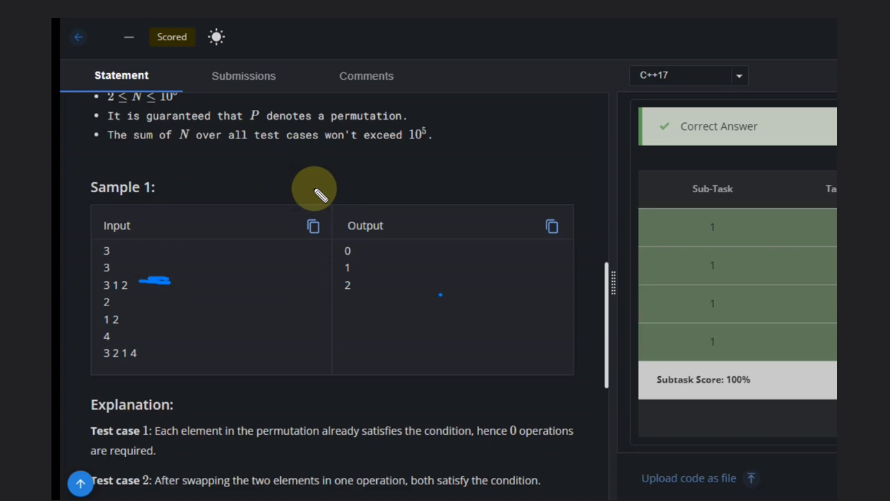
mouse_move(480, 117)
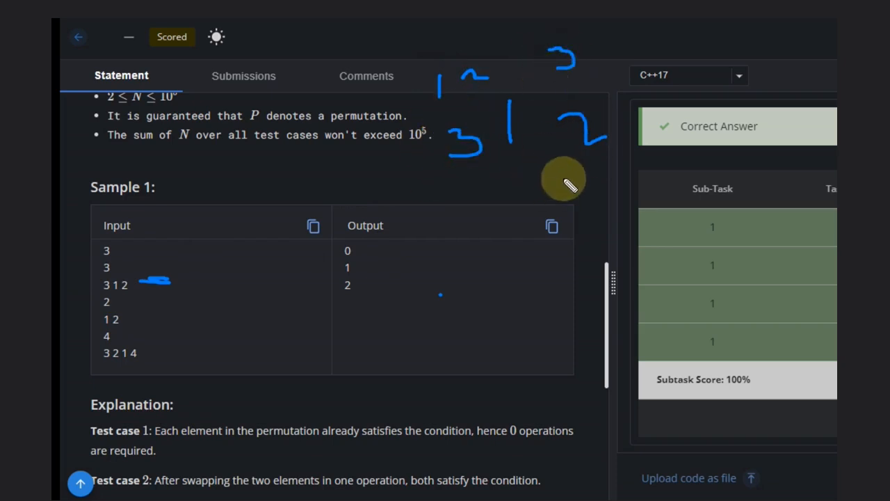
mouse_move(605, 146)
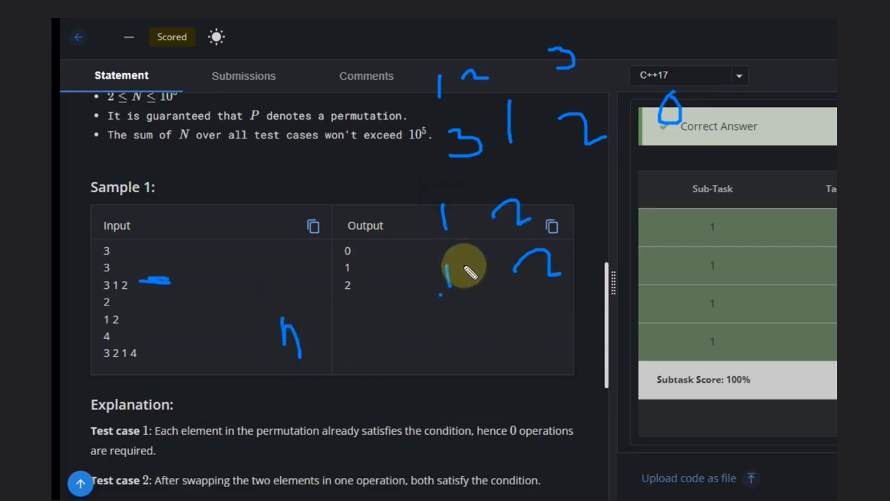
- Draw upward arrows beneath the handwritten 2 and 4 on Sample 1
left_click_drag(341, 320, 312, 393)
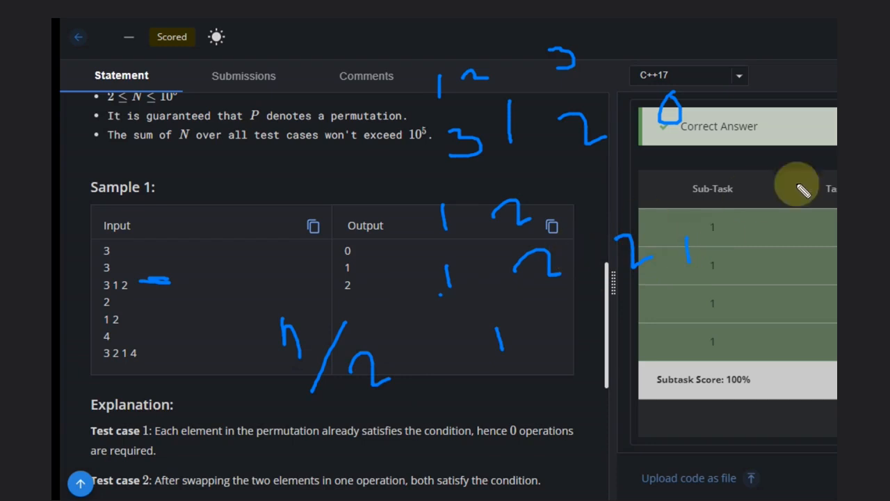
mouse_move(240, 91)
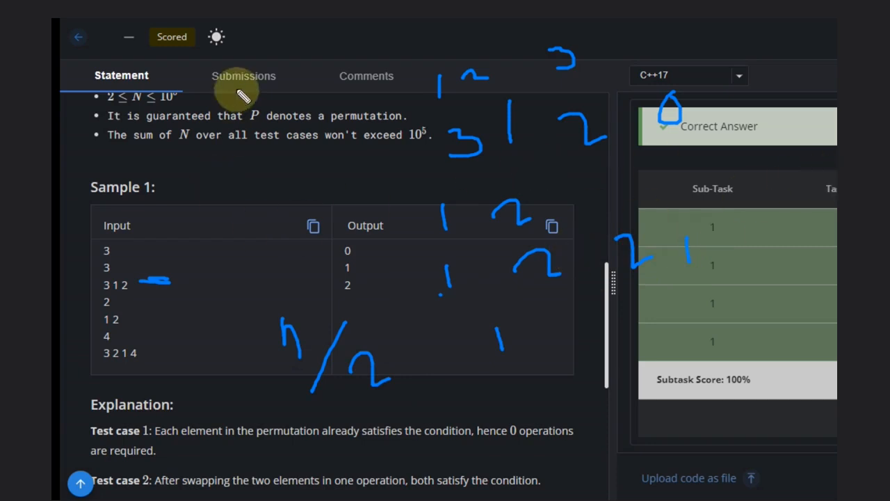
mouse_move(451, 80)
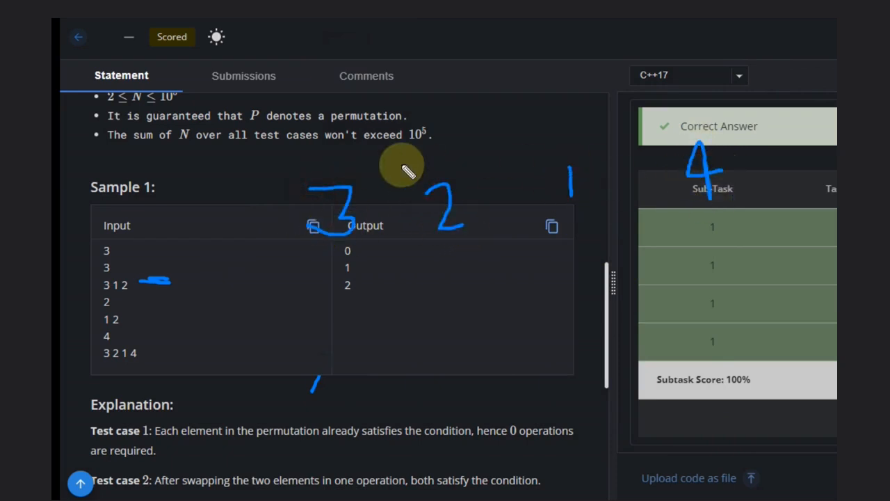
mouse_move(340, 136)
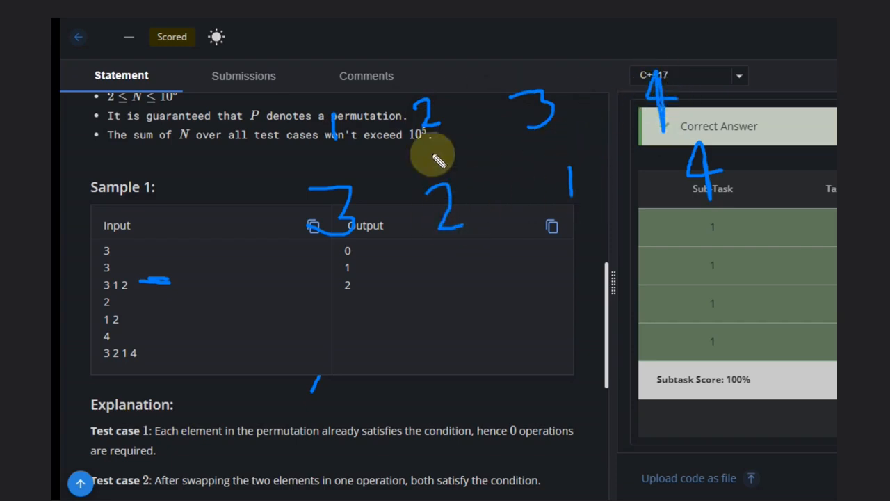
mouse_move(317, 142)
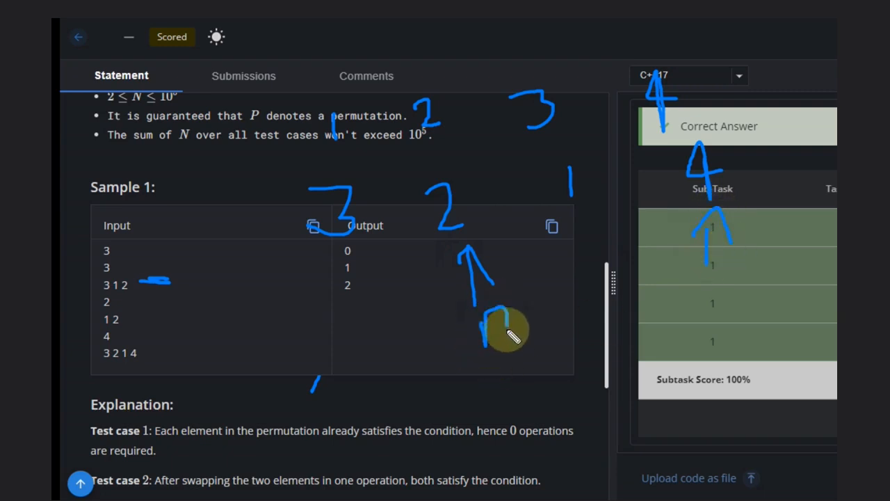
- Handwrite n/2 under the arrow beside the sketched 4 3 2 1 permutation
left_click_drag(501, 327, 584, 354)
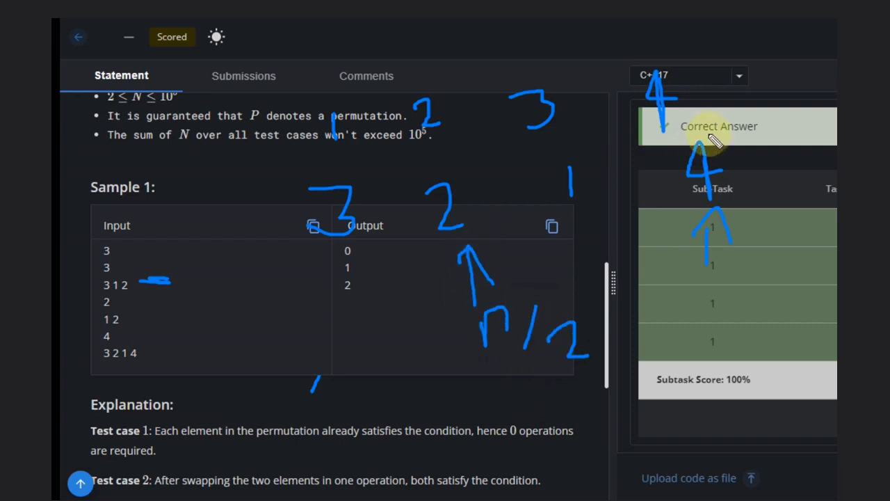
mouse_move(511, 418)
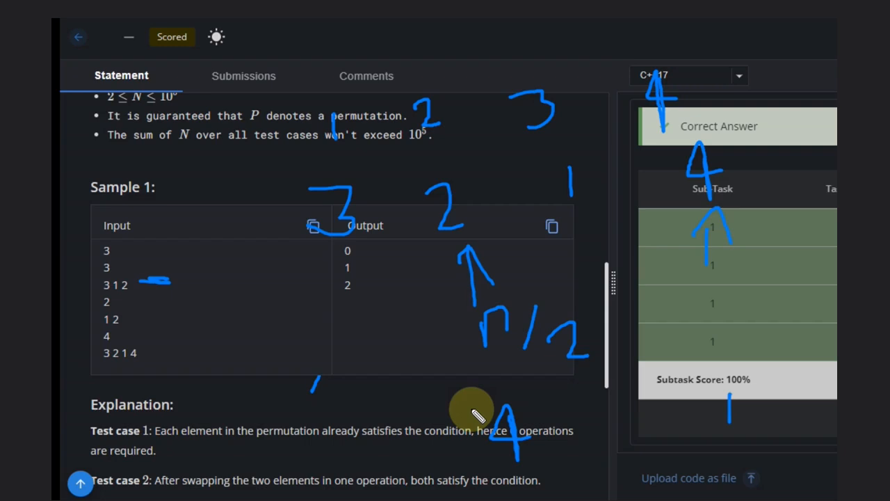
mouse_move(382, 359)
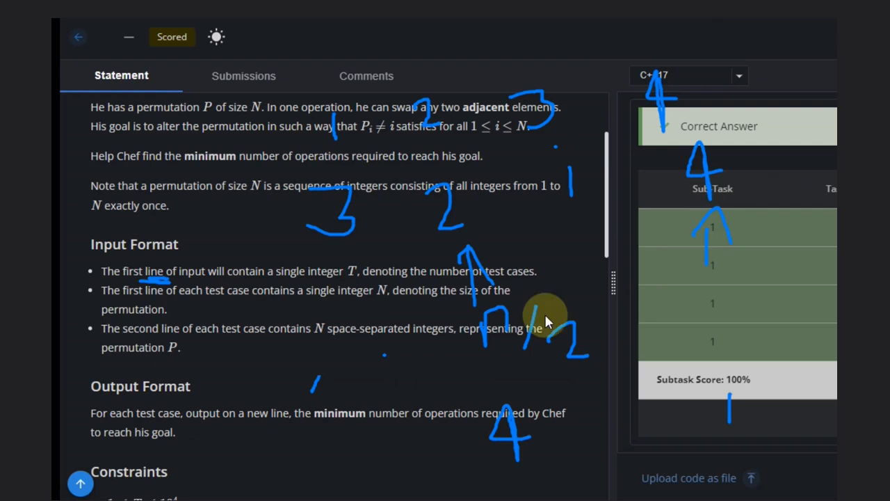
mouse_move(807, 53)
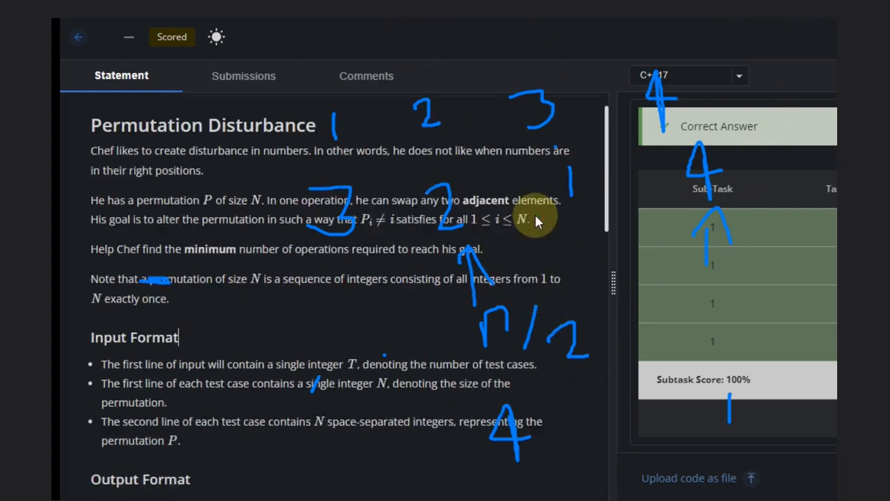
- Sketch curved swap arrows between the handwritten 3 1 2 and 3 1 4 sequences
scroll("down", 3)
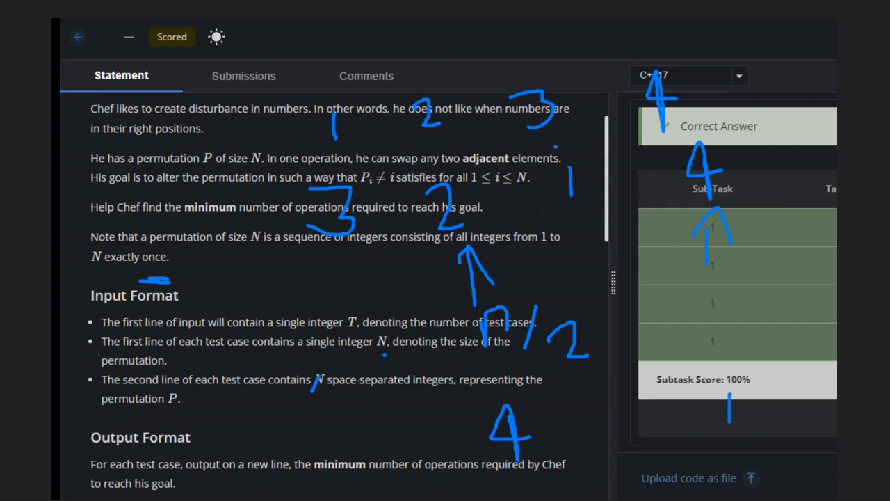
left_click_drag(247, 246, 334, 306)
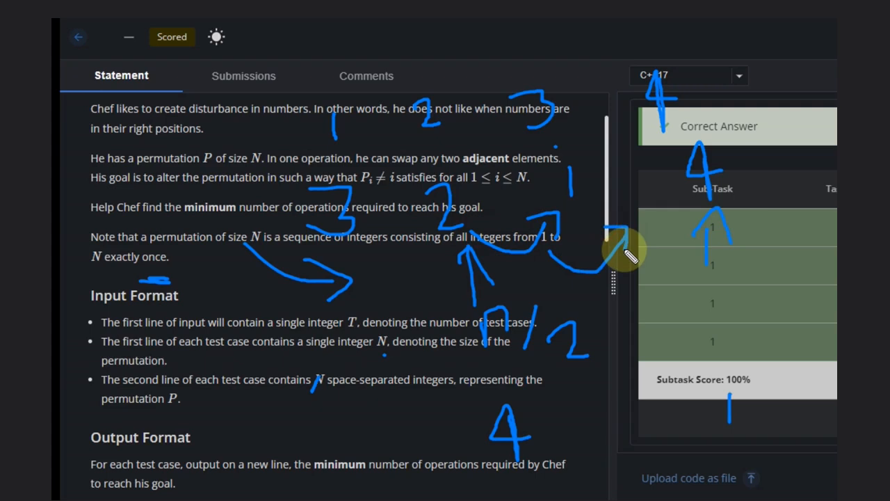
mouse_move(477, 246)
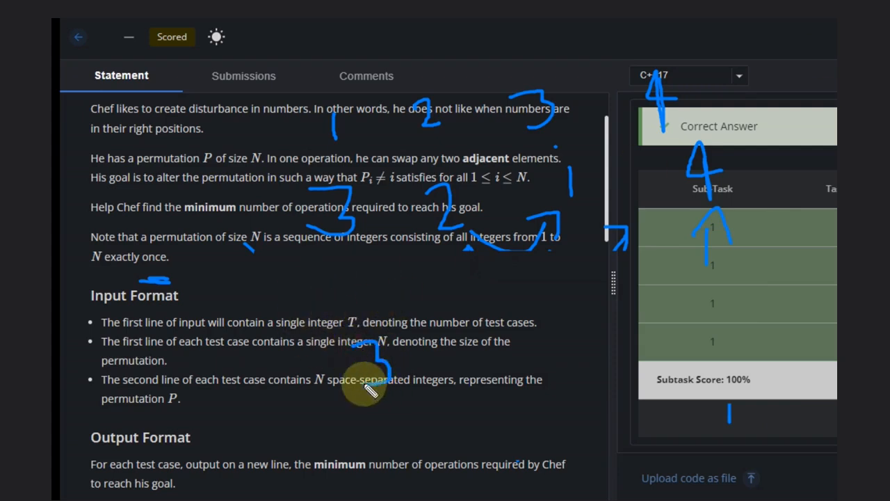
mouse_move(466, 337)
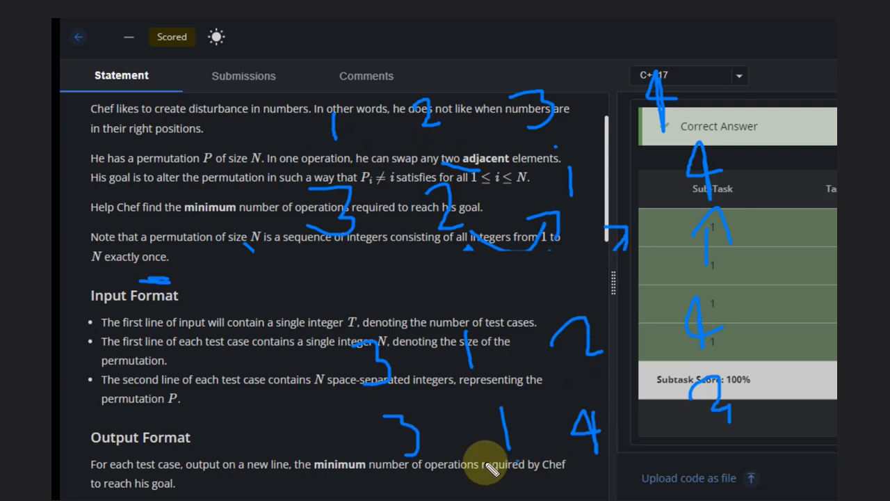
left_click_drag(487, 466, 679, 459)
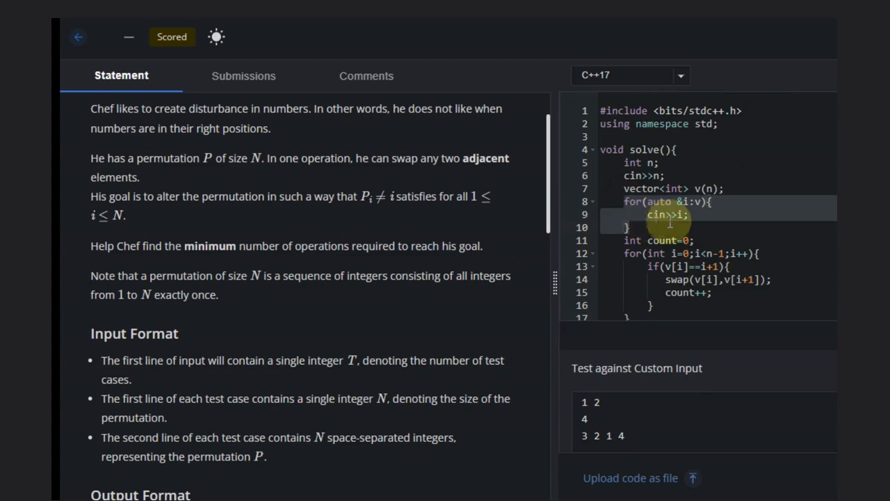
scroll("down", 3)
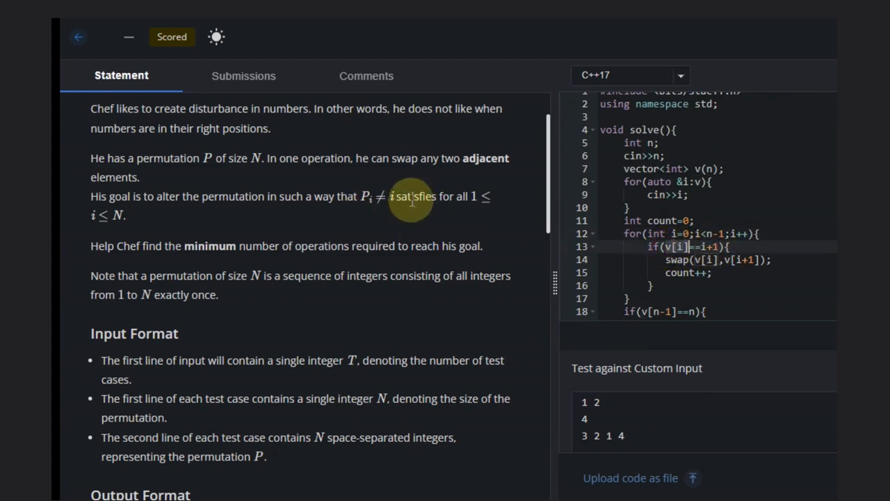
mouse_move(484, 198)
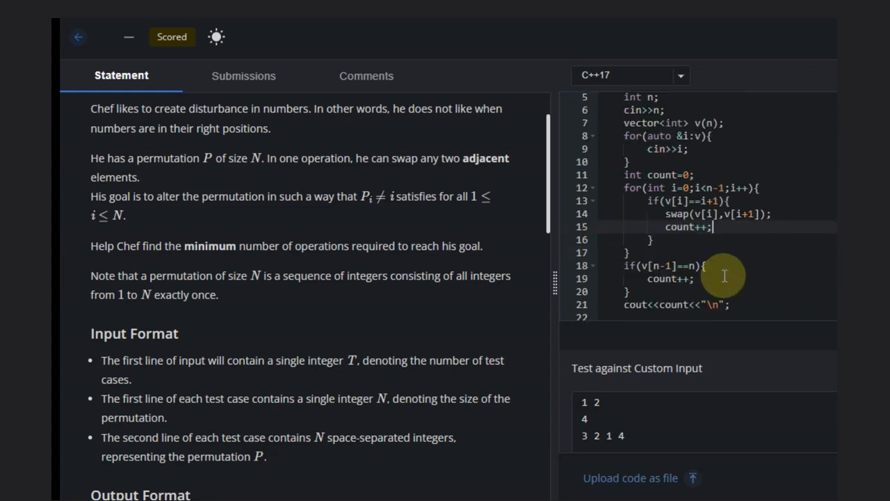
mouse_move(678, 242)
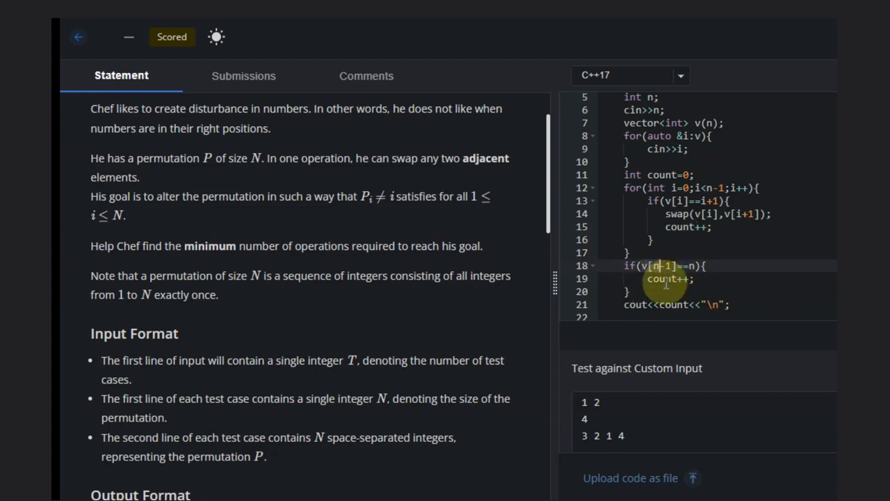
mouse_move(624, 313)
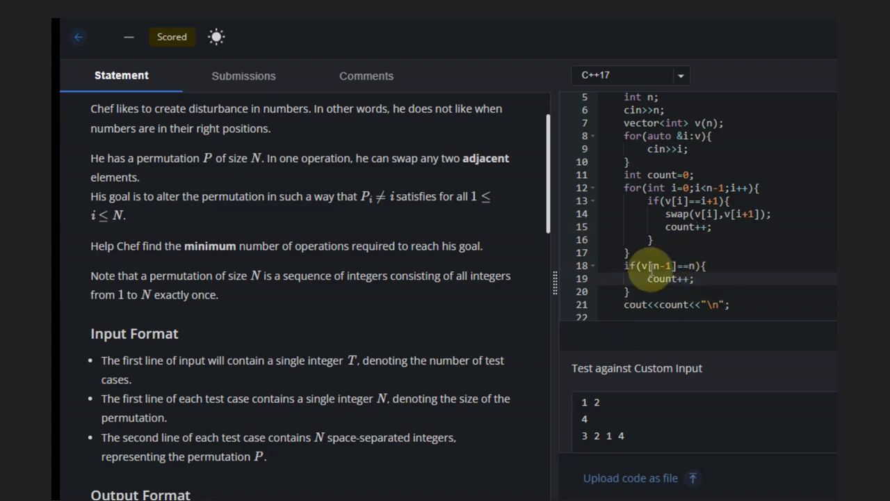
mouse_move(675, 265)
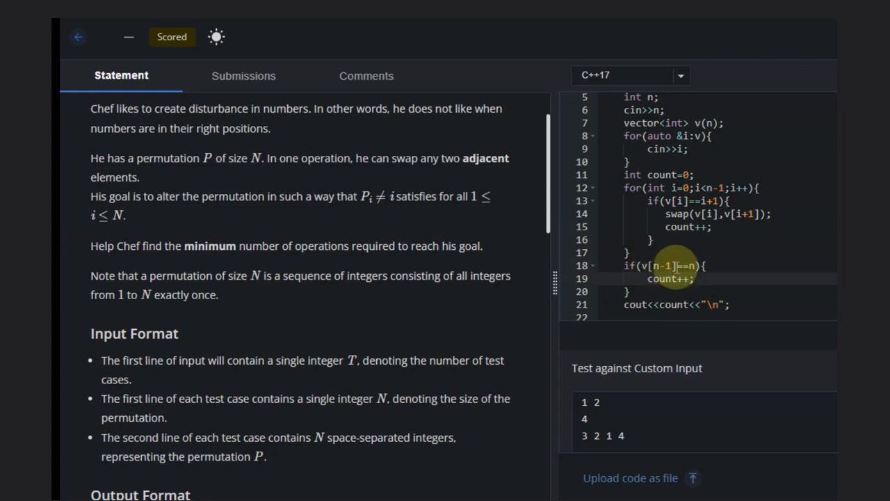
left_click(705, 266)
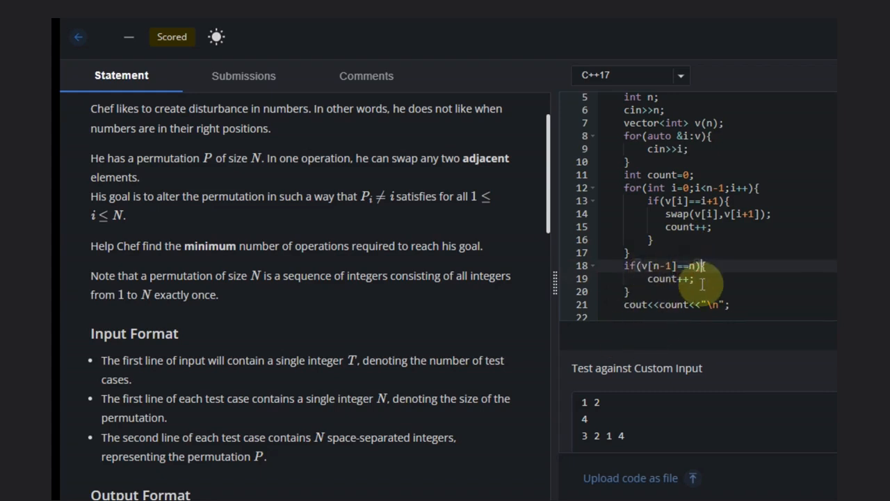
scroll("down", 3)
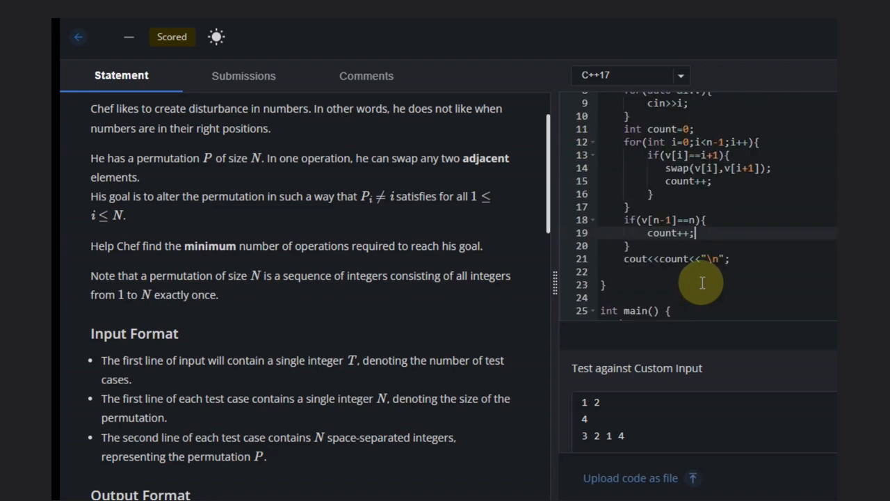